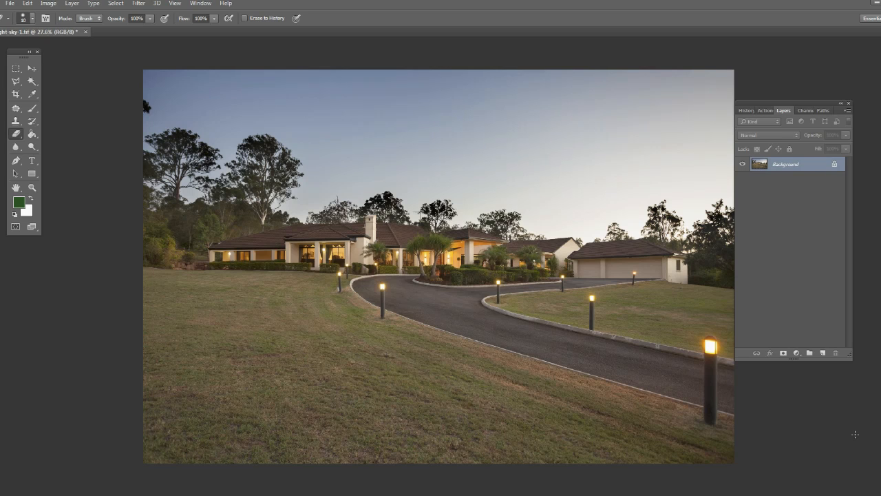
mouse_move(845, 351)
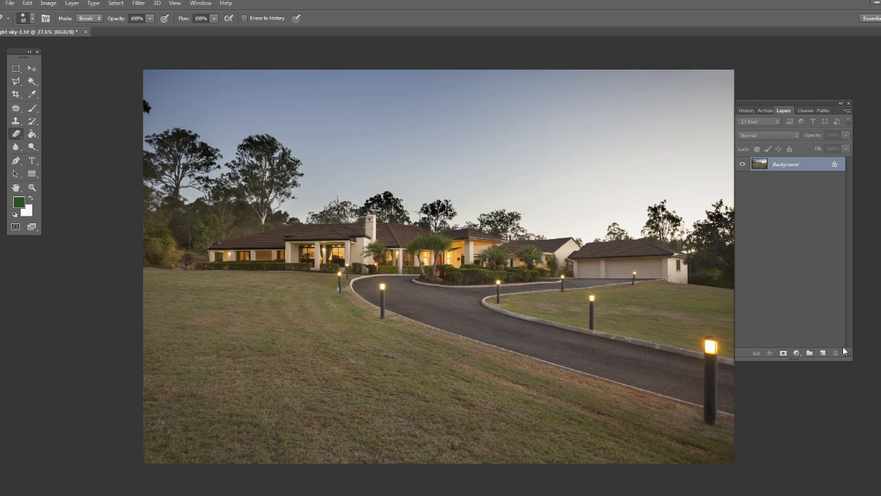
mouse_move(823, 353)
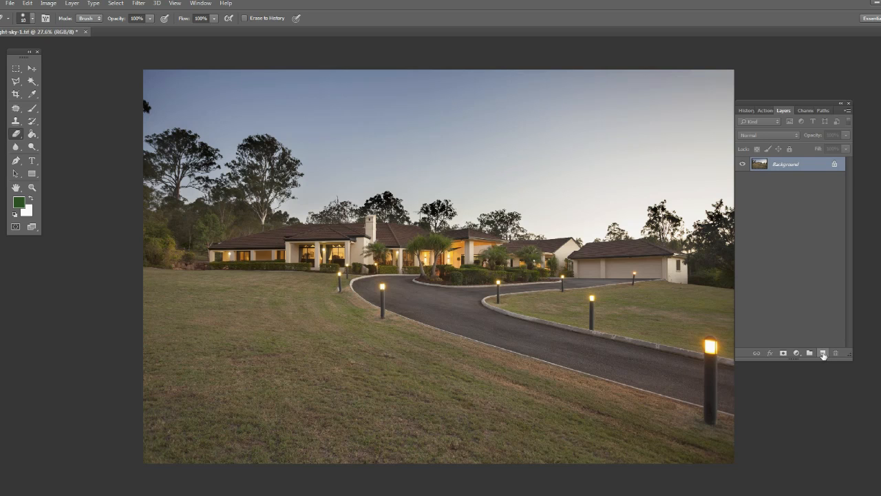
Add a new empty layer above the house photo with Soft Light blending.
click(823, 353)
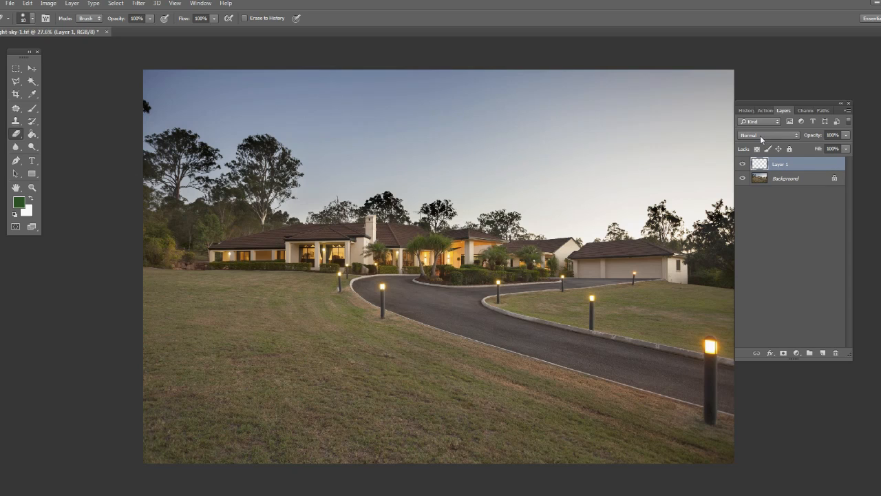
click(768, 135)
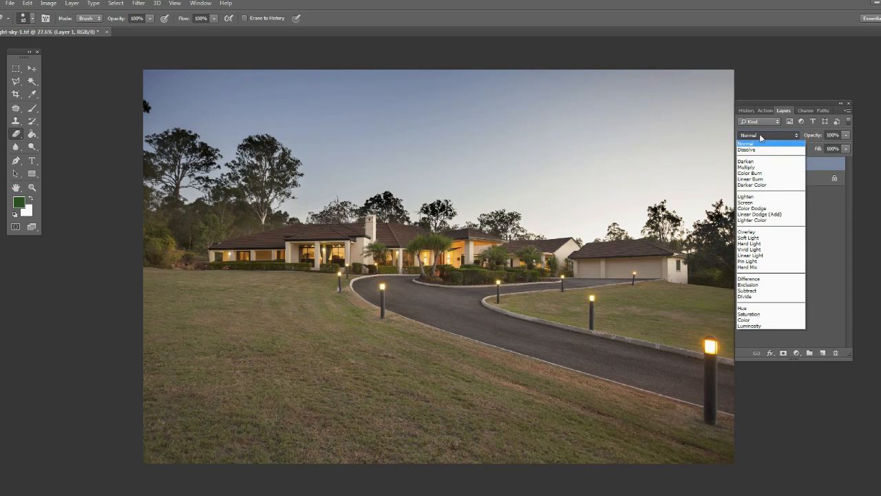
mouse_move(751, 237)
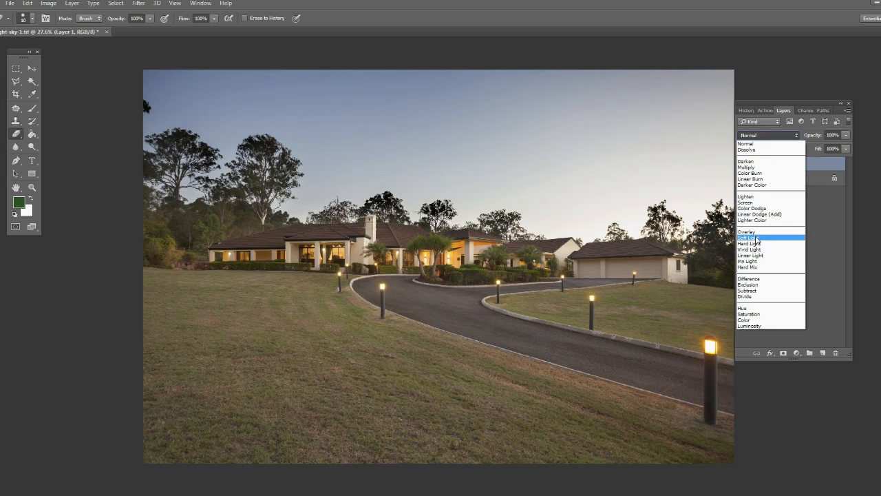
click(749, 237)
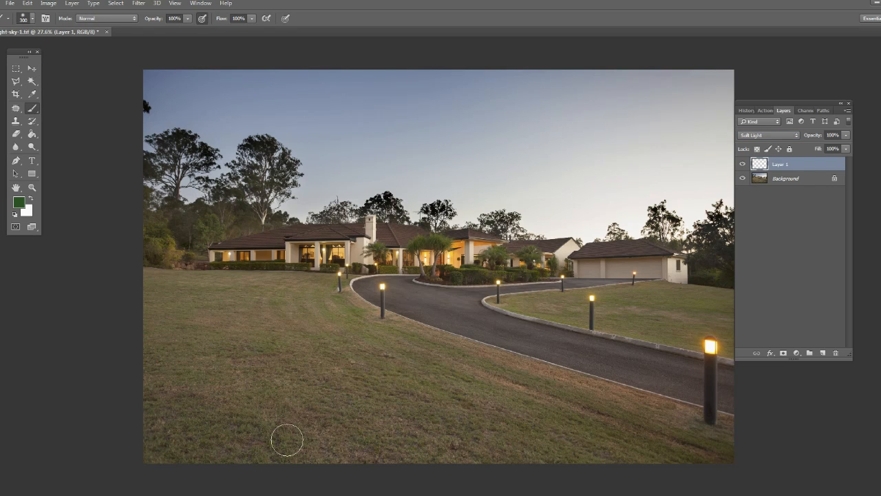
Change the foreground colour to a darker forest green.
click(19, 200)
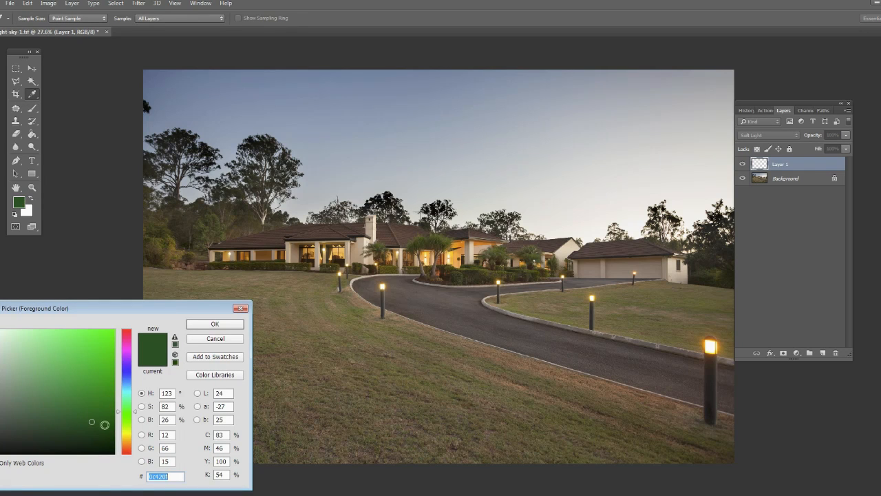
click(96, 426)
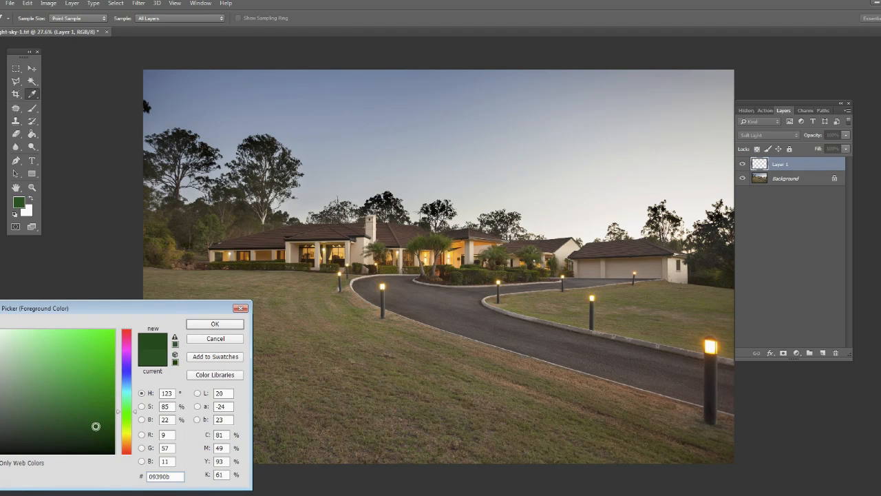
click(214, 324)
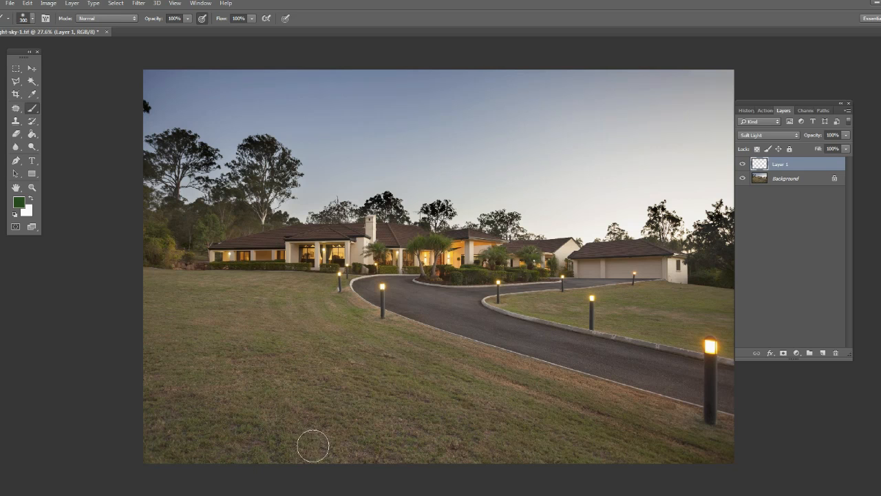
mouse_move(80, 411)
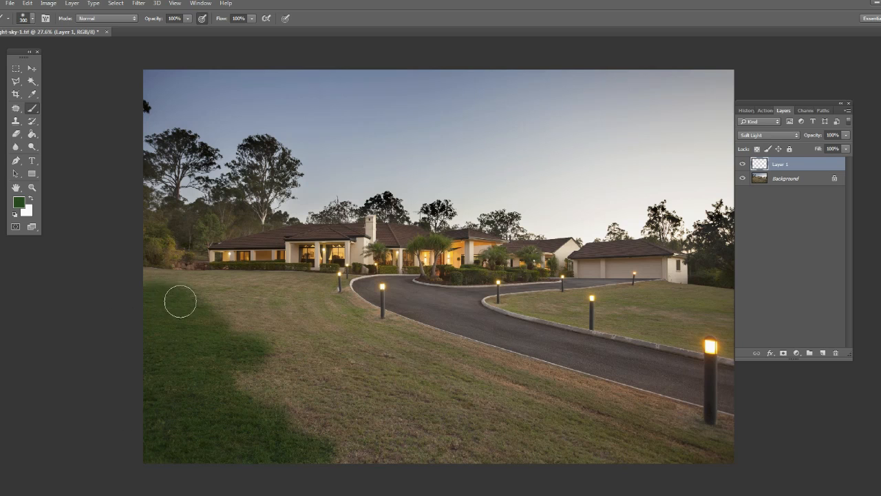
mouse_move(163, 295)
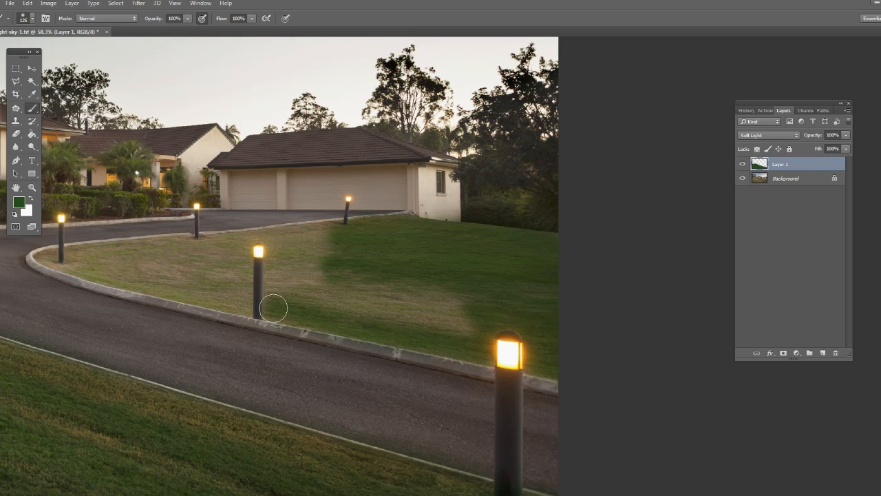
Paint dark green over the dry lawn beside the garage on the Soft Light layer.
drag(274, 308, 194, 290)
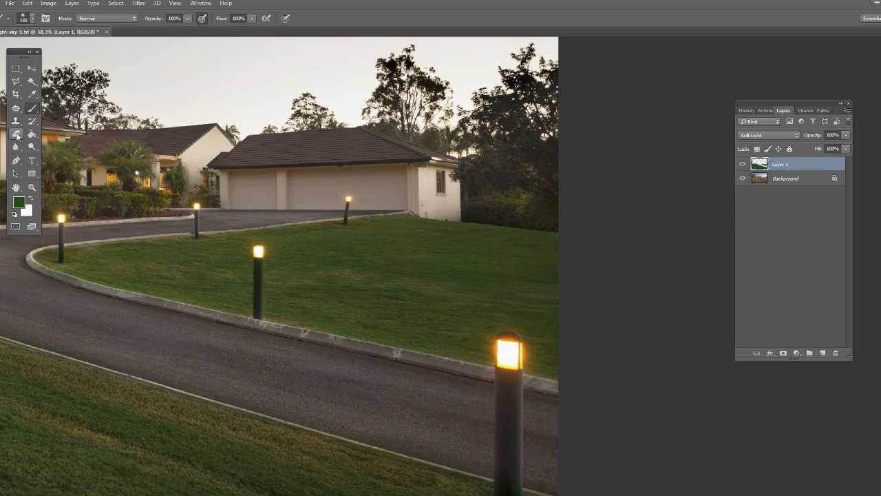
Erase the green paint spill from the lamp post with the Eraser.
click(17, 133)
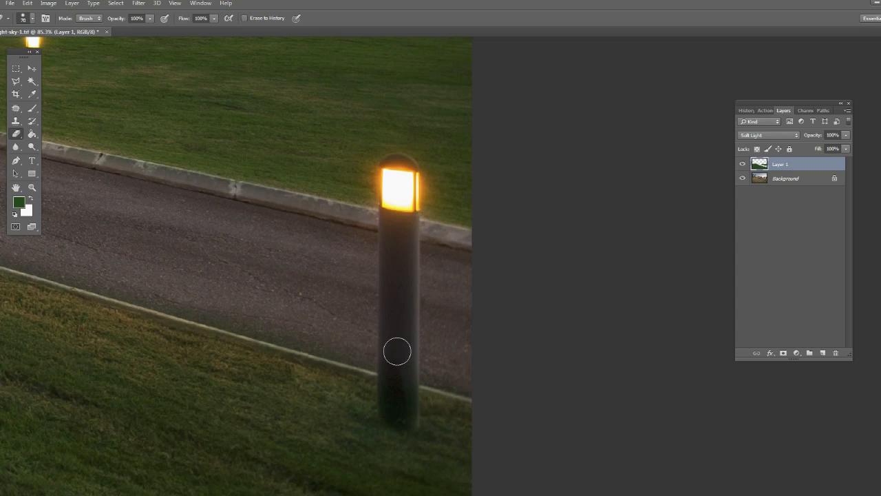
mouse_move(496, 386)
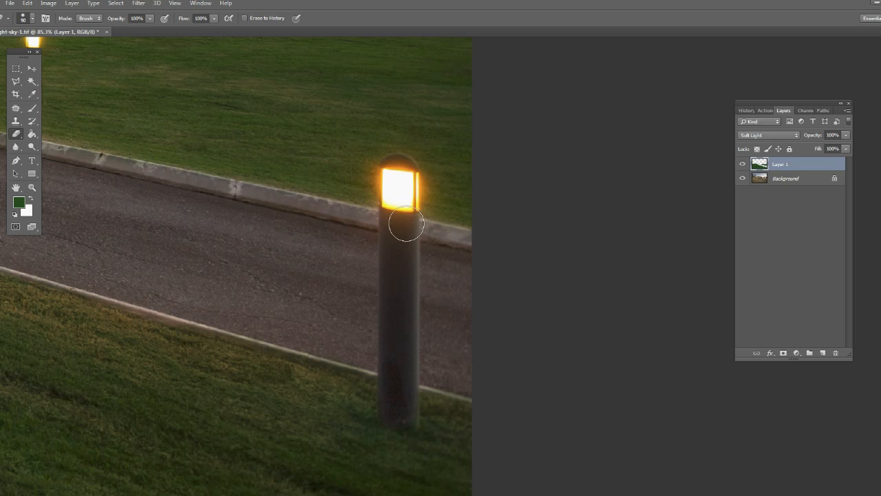
drag(407, 223, 395, 257)
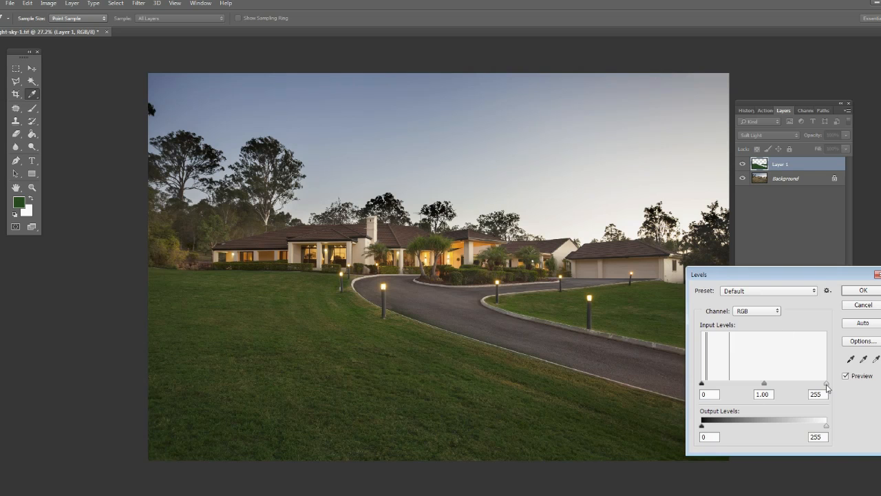
Brighten the green layer with Levels, moving the white input slider to about 202.
drag(827, 383, 801, 383)
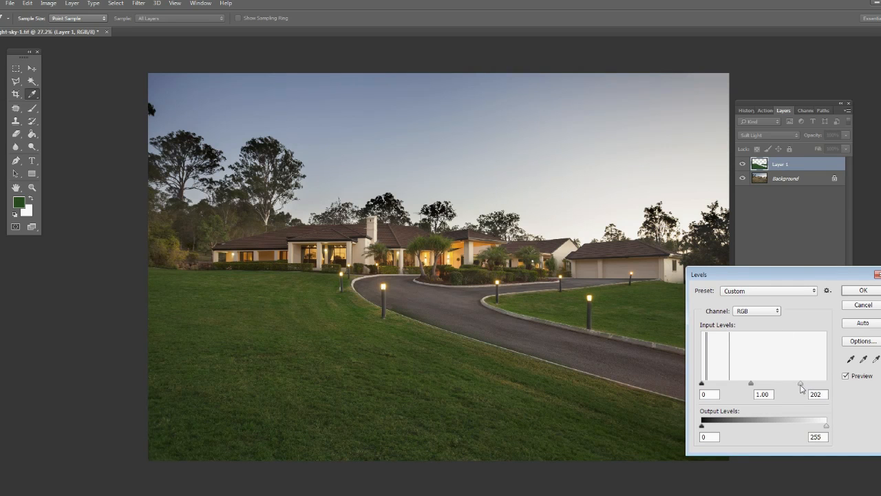
drag(801, 383, 777, 383)
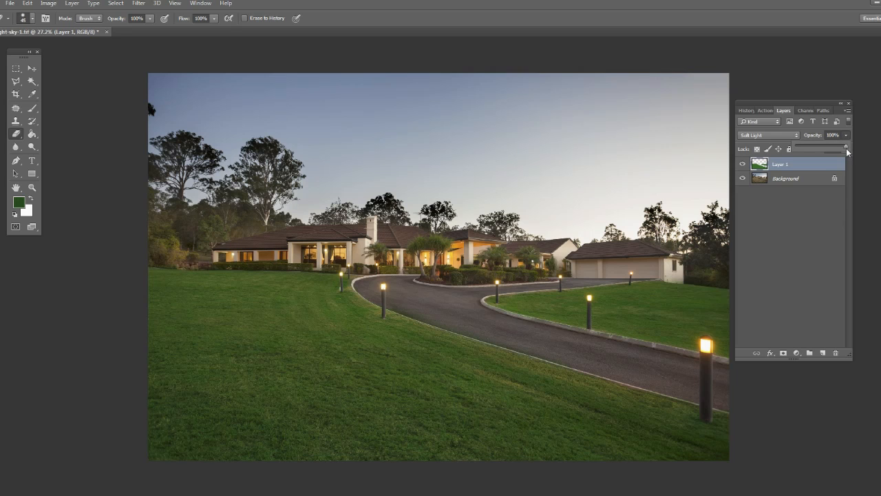
Set the green paint layer's opacity to 72%.
drag(844, 148, 810, 148)
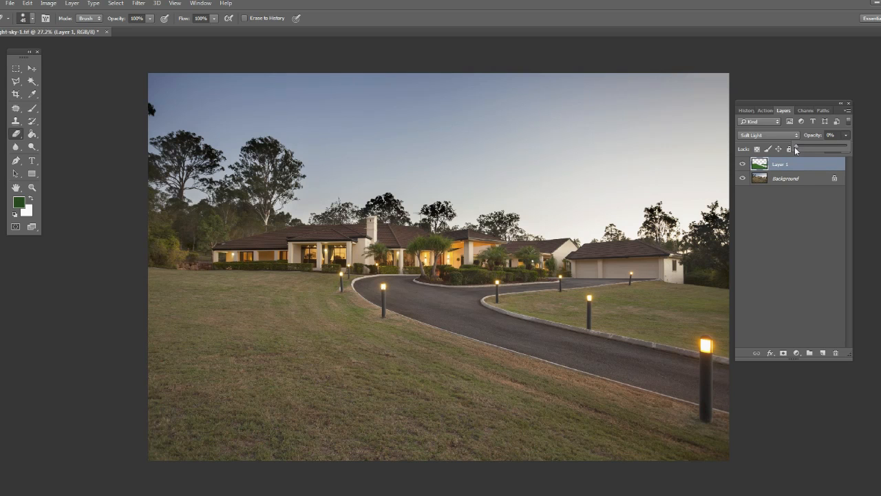
drag(795, 148, 822, 149)
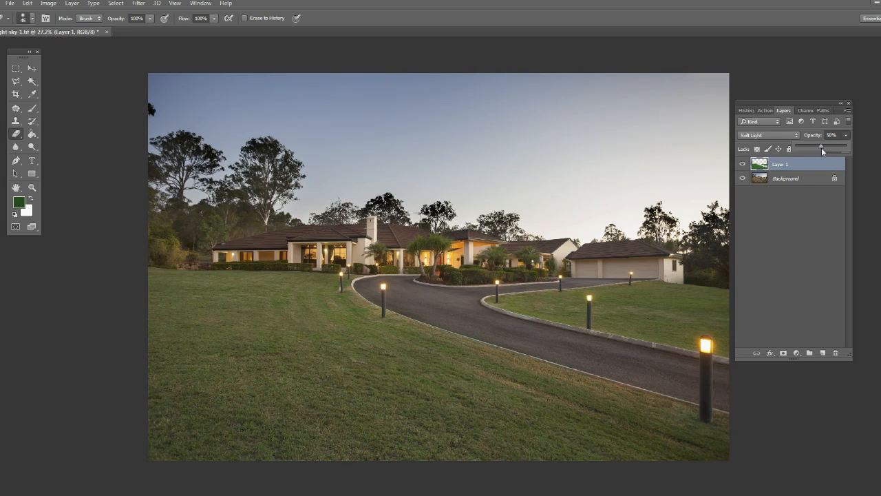
drag(821, 148, 830, 149)
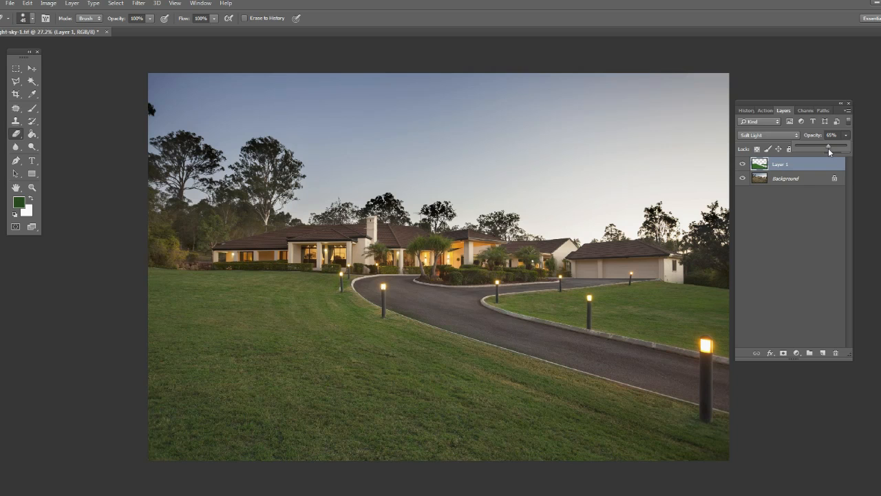
drag(829, 149, 834, 149)
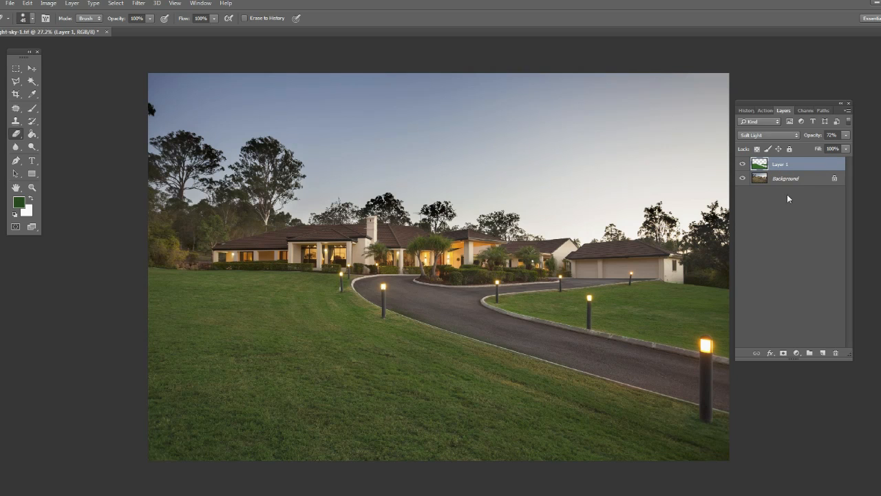
mouse_move(798, 242)
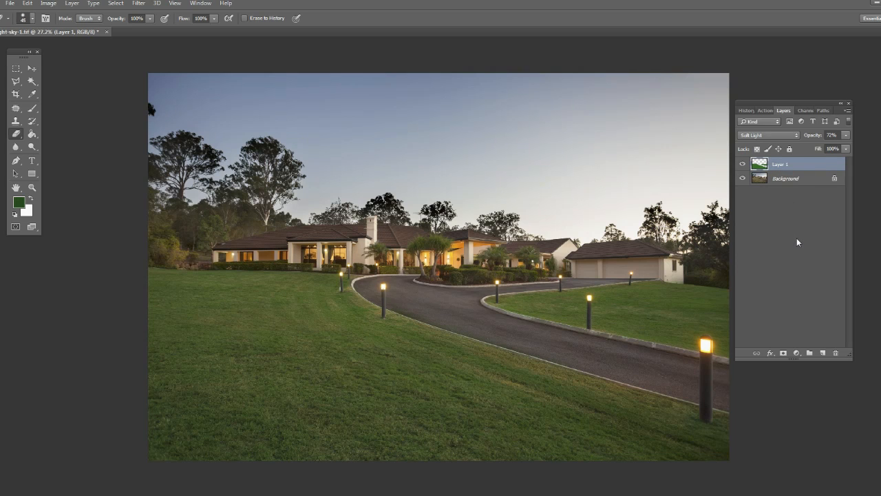